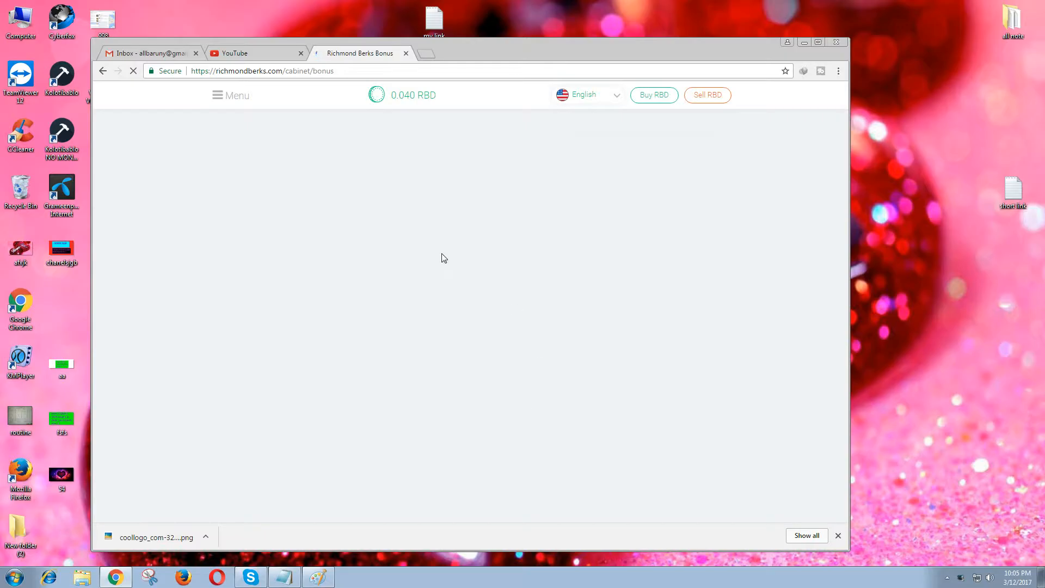
- Load the Richmond Berks Bonus page showing the 110,000 RBB balance and earning list
right_click(434, 15)
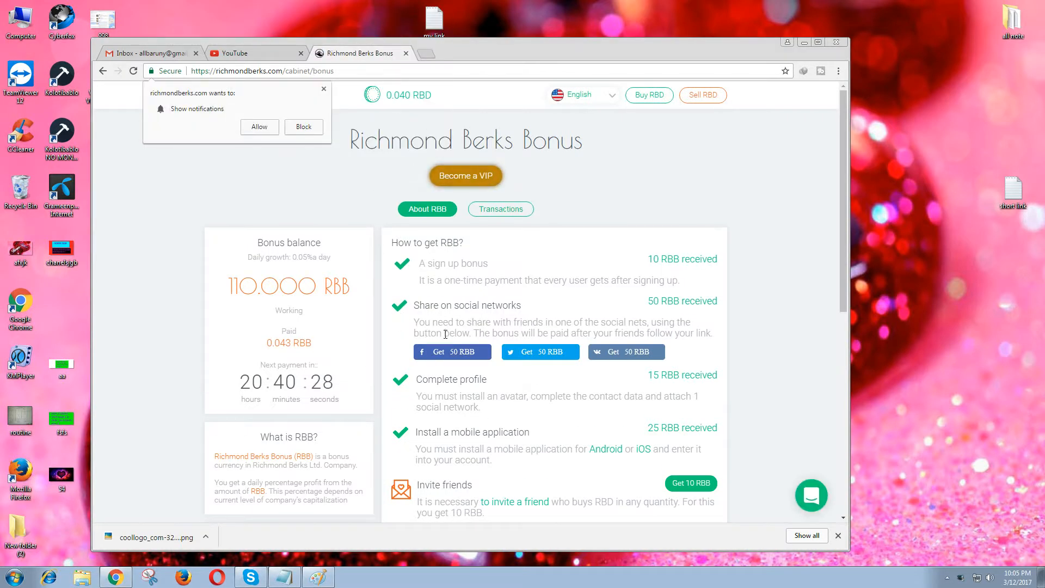
mouse_move(465, 405)
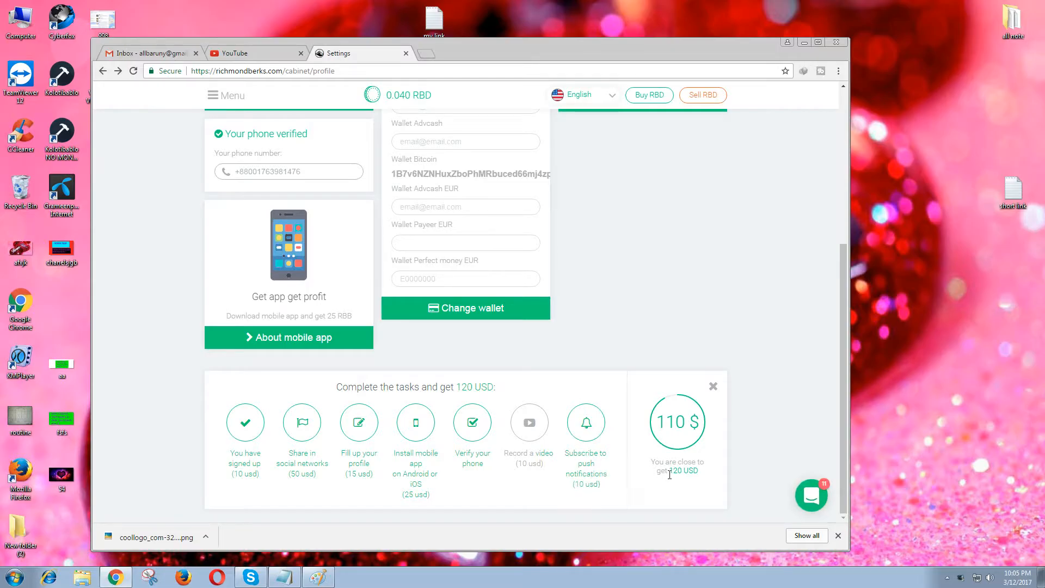
mouse_move(687, 413)
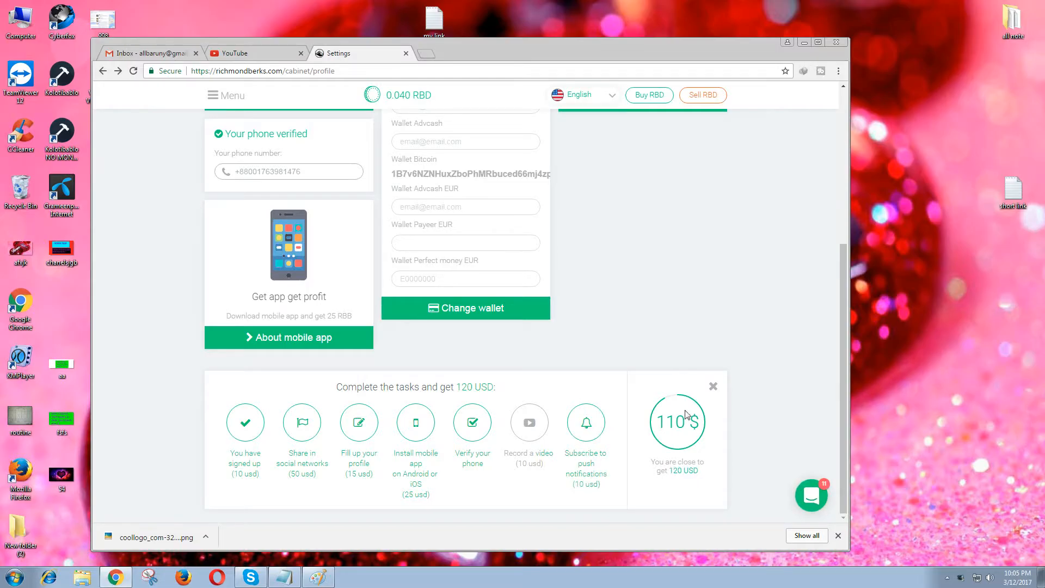
mouse_move(620, 482)
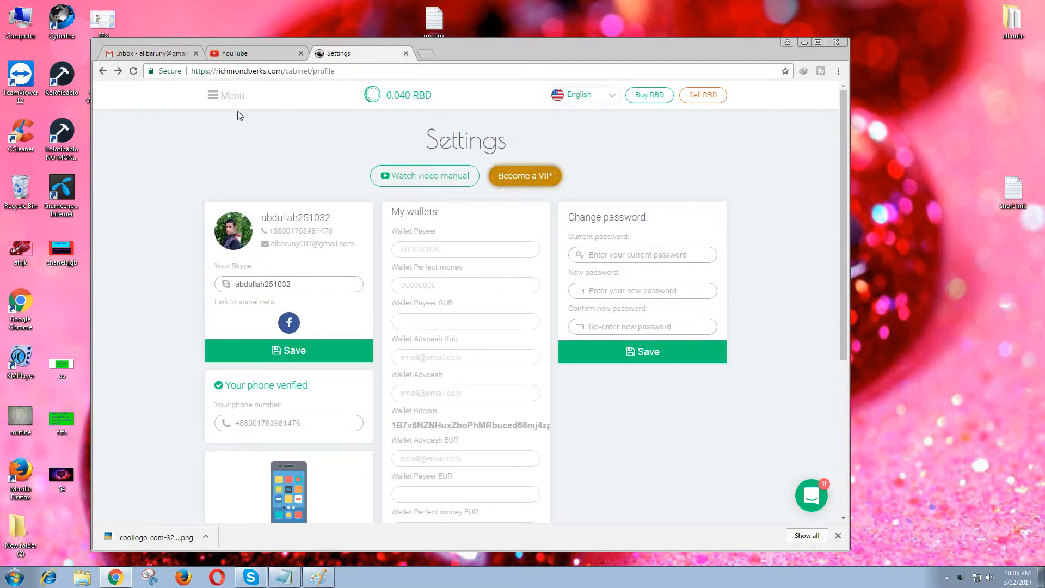
- Reveal the site navigation listing Account, My finances, My partners and Richmond Berks Bonus
left_click(226, 95)
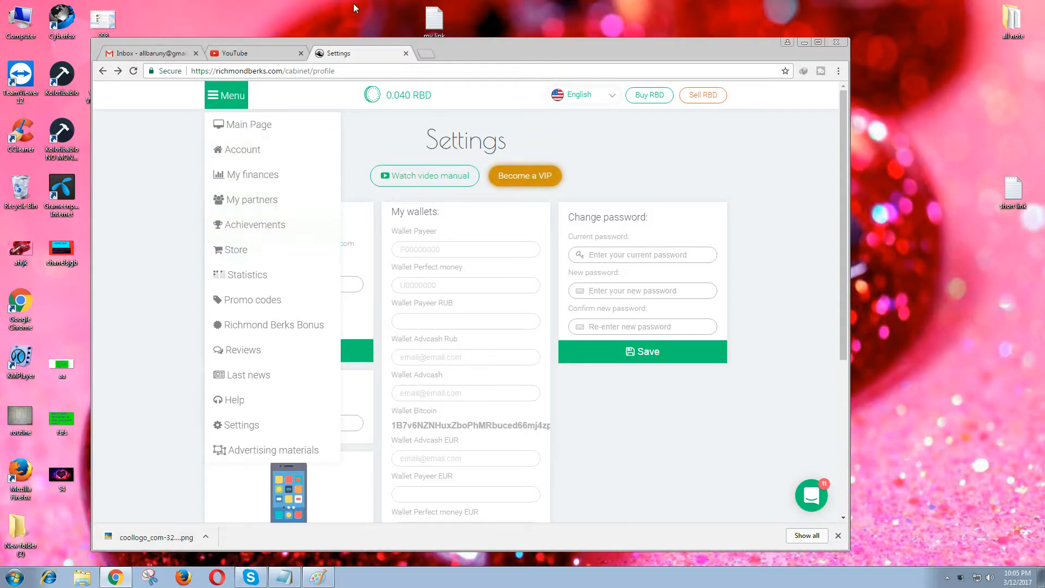
right_click(353, 10)
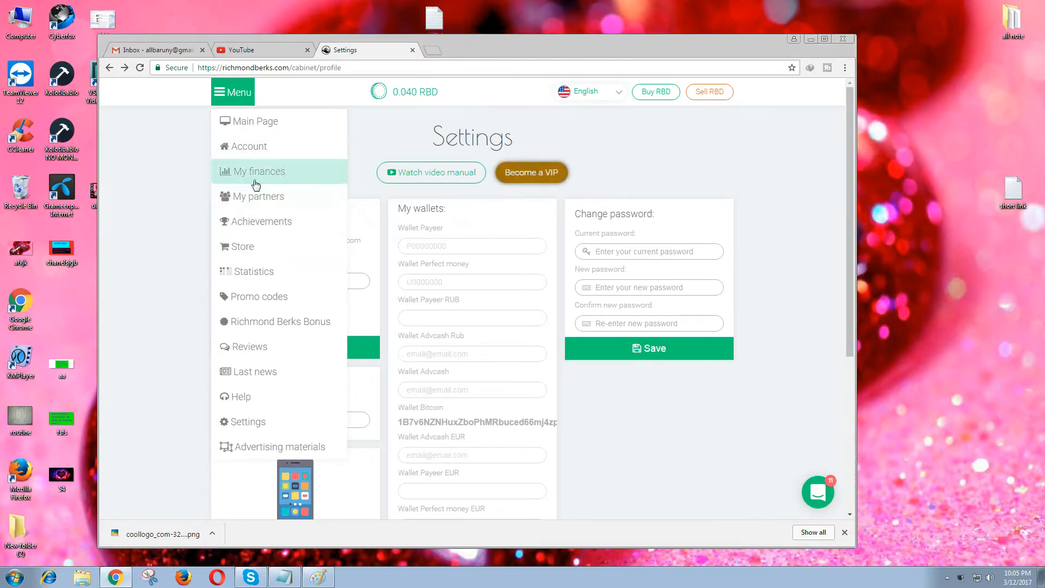
mouse_move(270, 194)
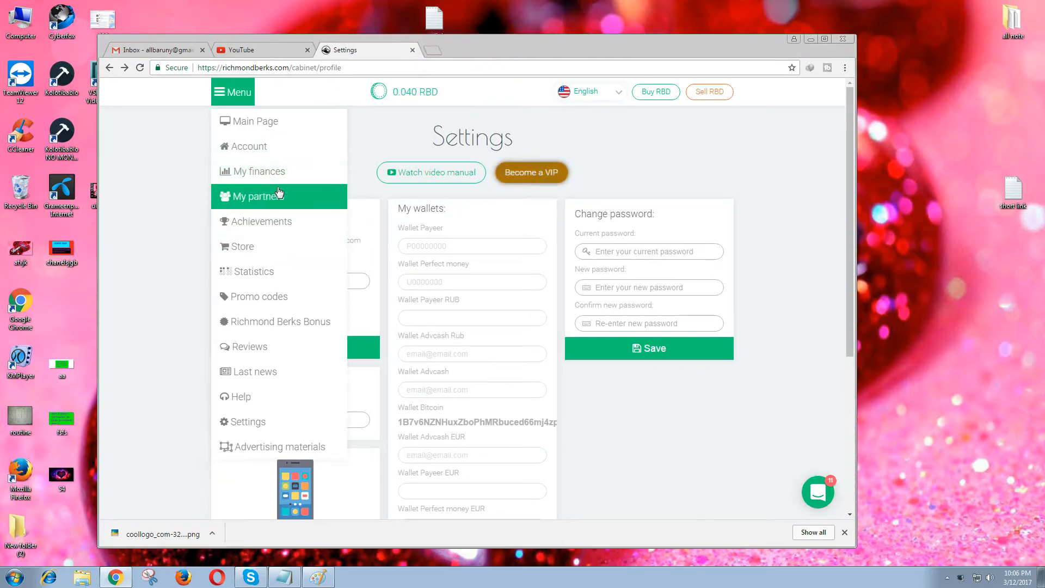
mouse_move(259, 155)
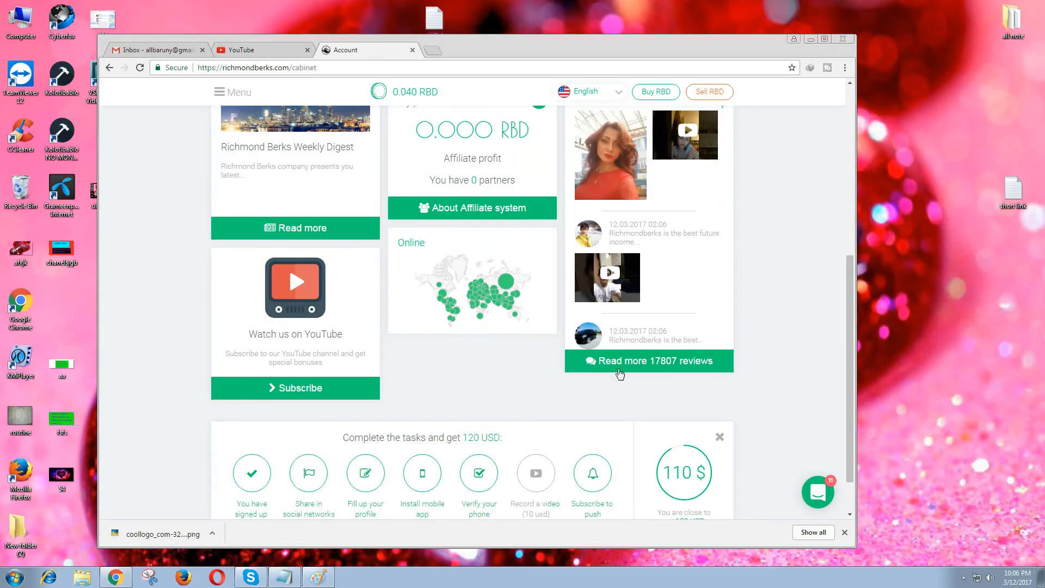
mouse_move(899, 249)
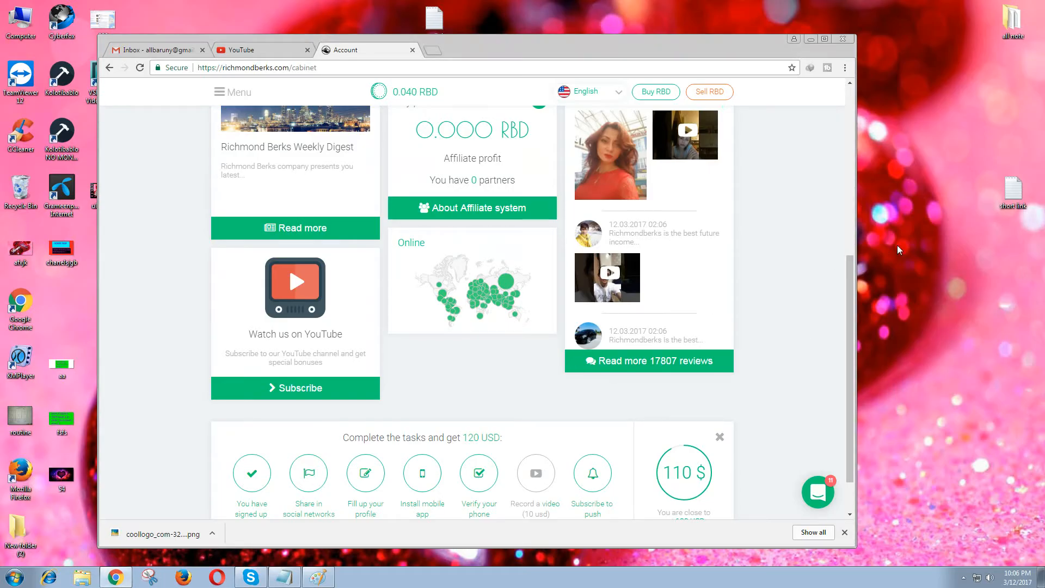
mouse_move(470, 392)
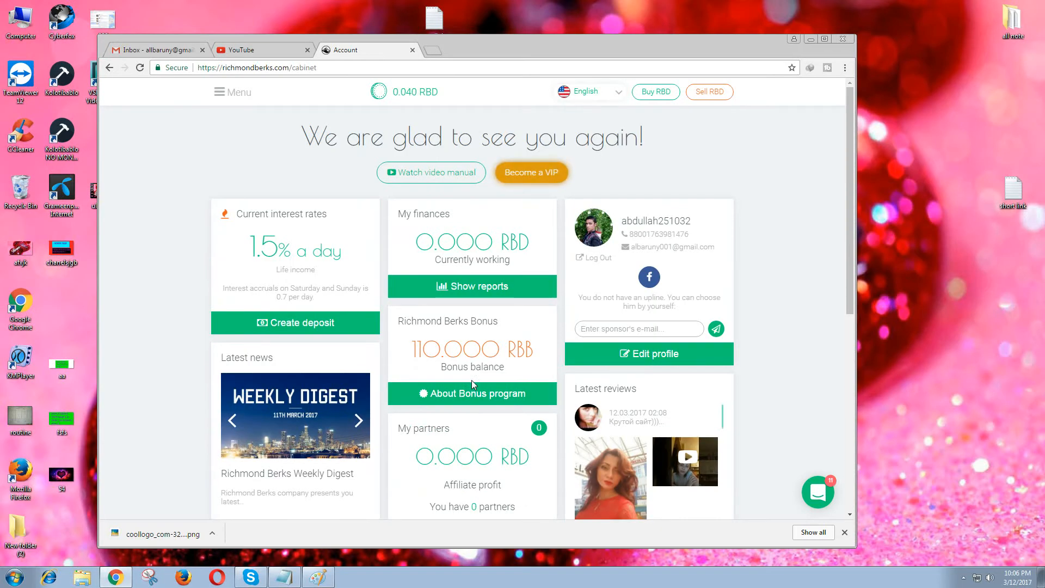
mouse_move(551, 352)
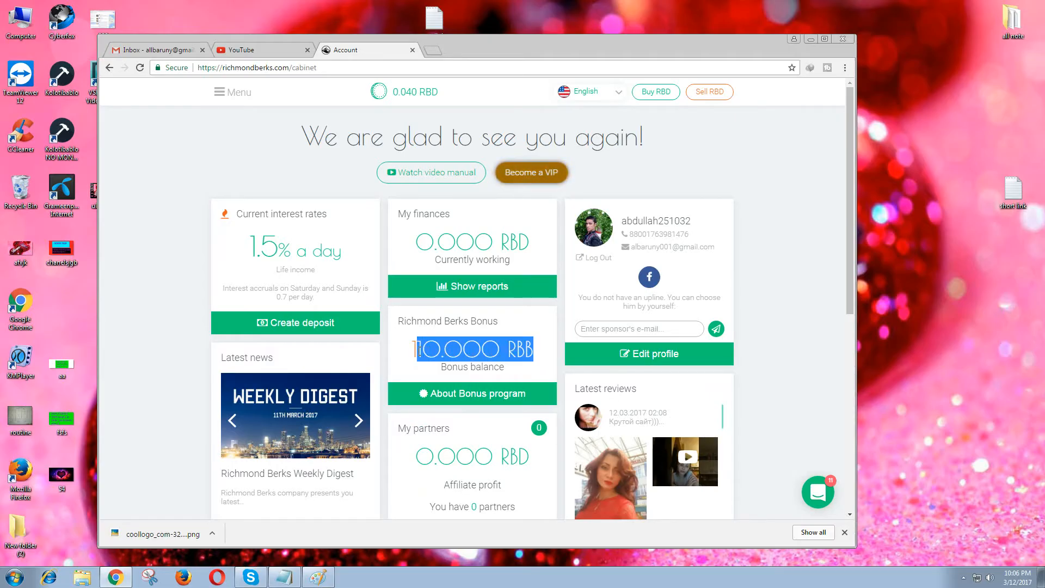
scroll("down", 3)
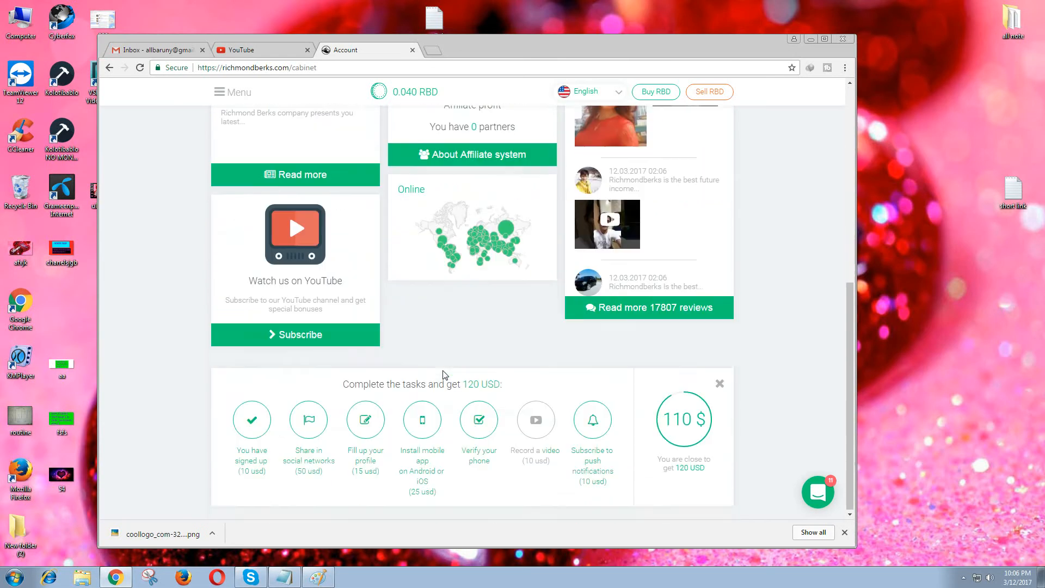
scroll("up", 3)
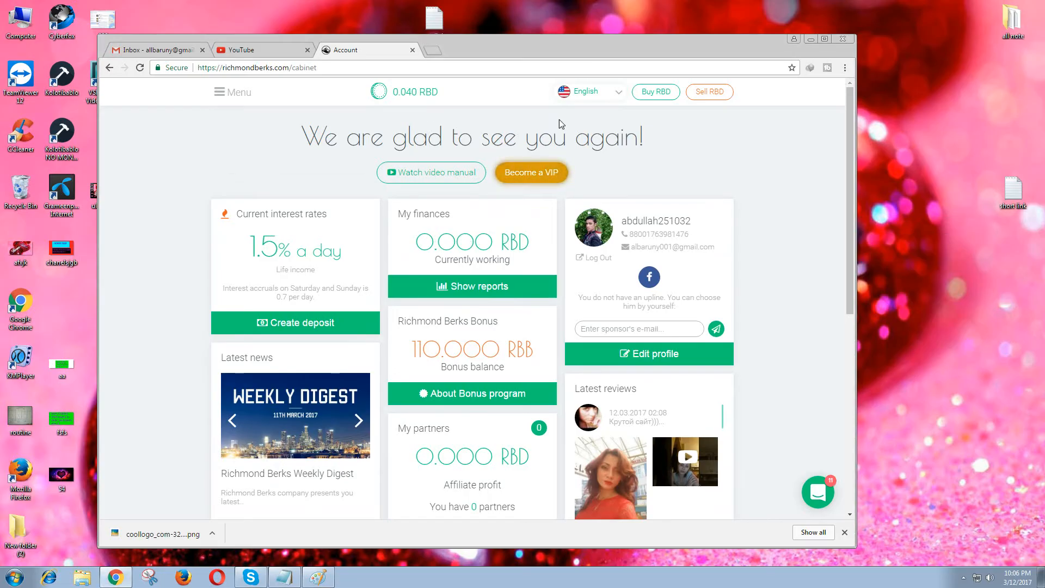
scroll("down", 3)
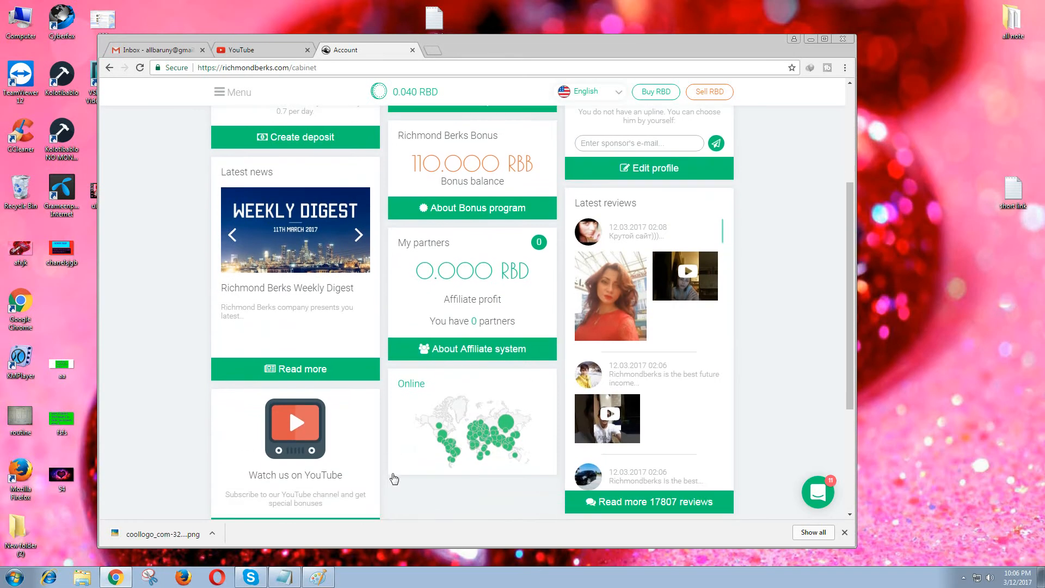
scroll("down", 3)
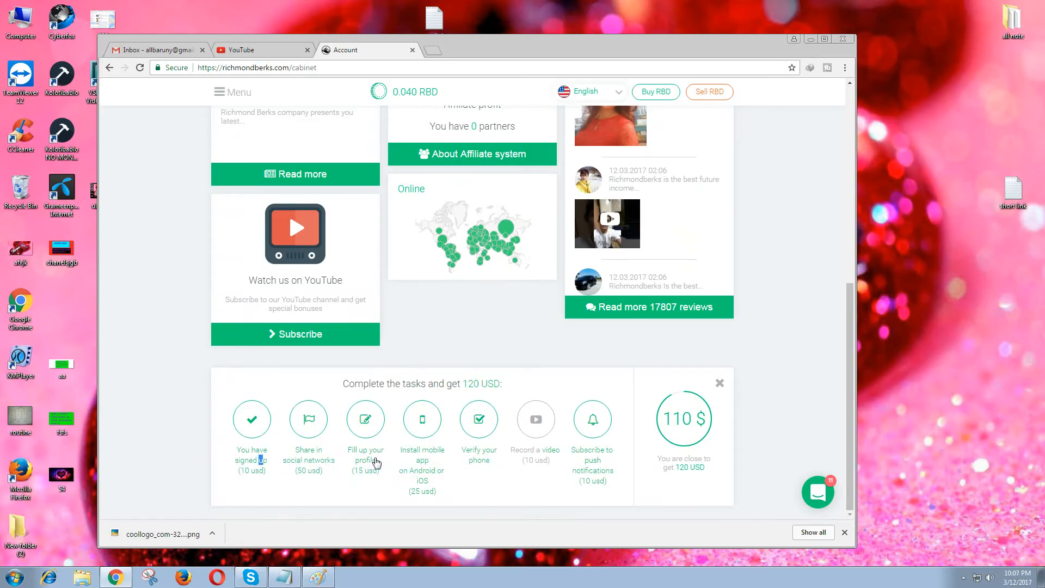
mouse_move(692, 426)
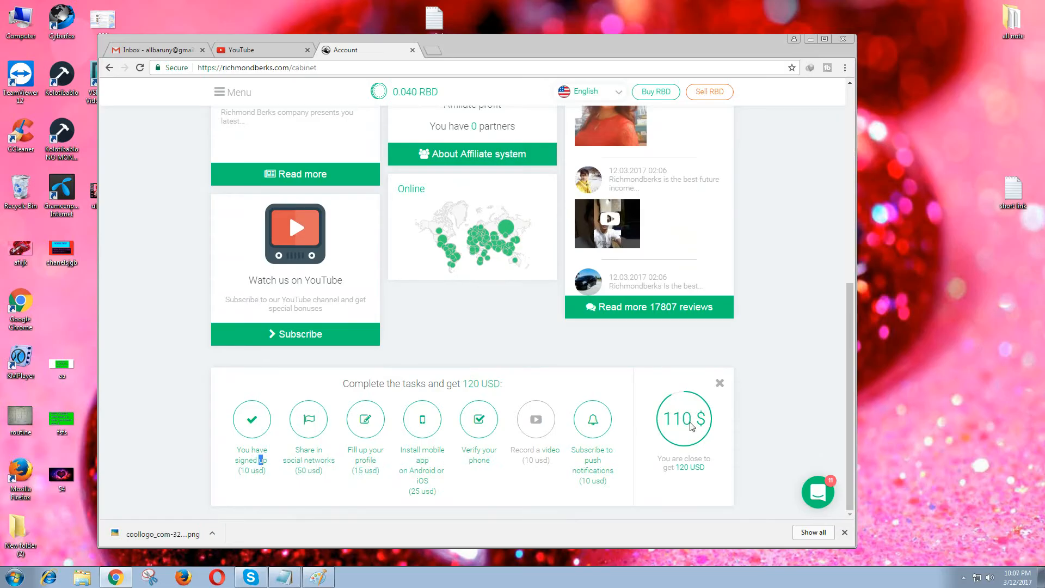
scroll("up", 3)
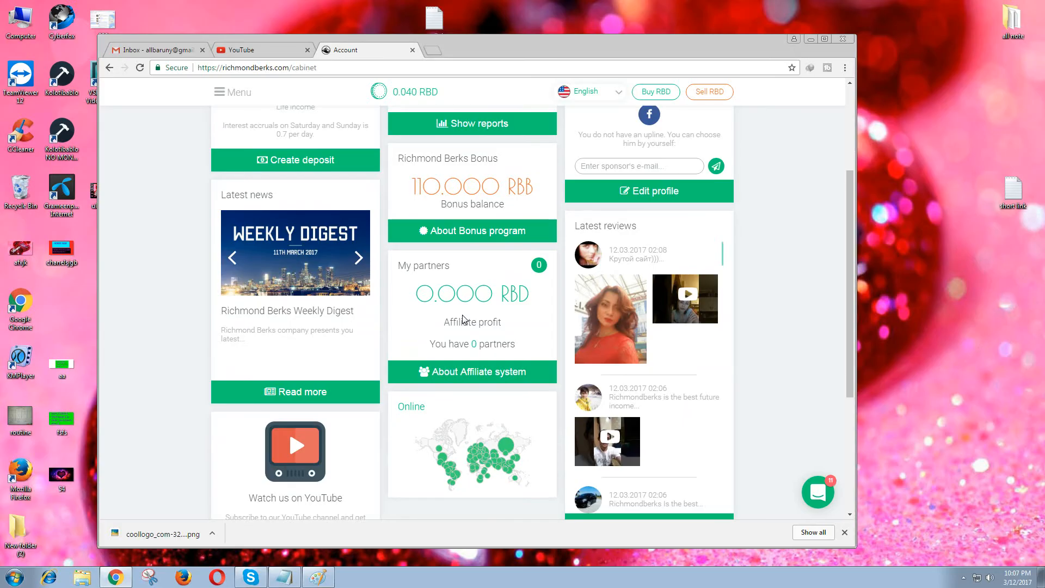
scroll("up", 3)
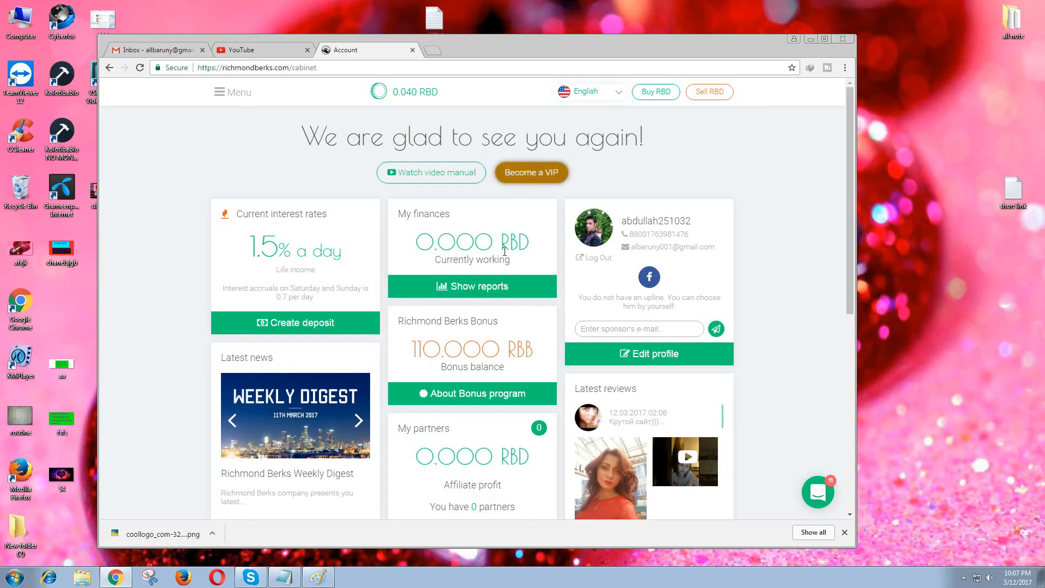
scroll("down", 3)
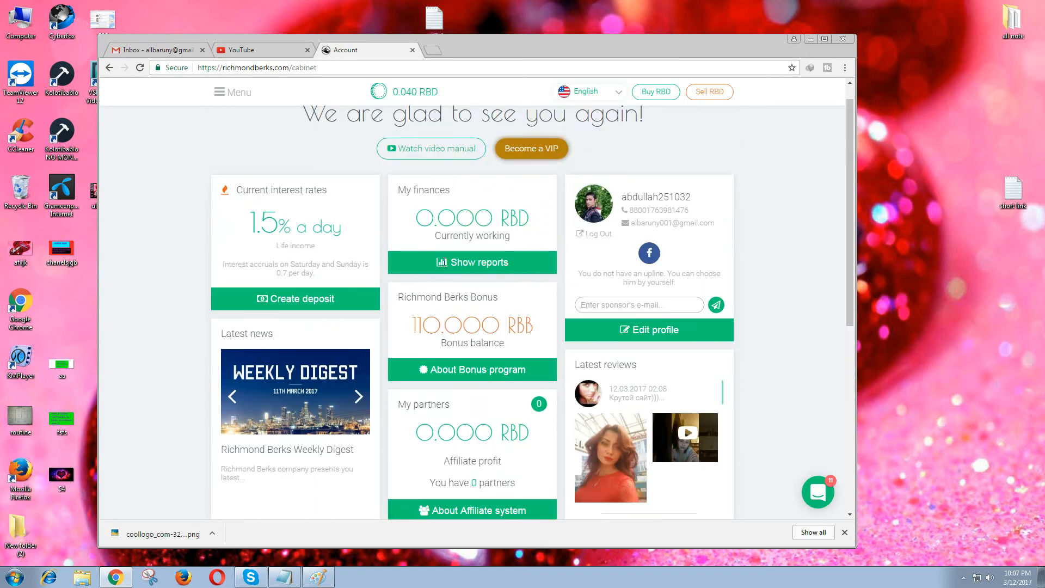
scroll("down", 3)
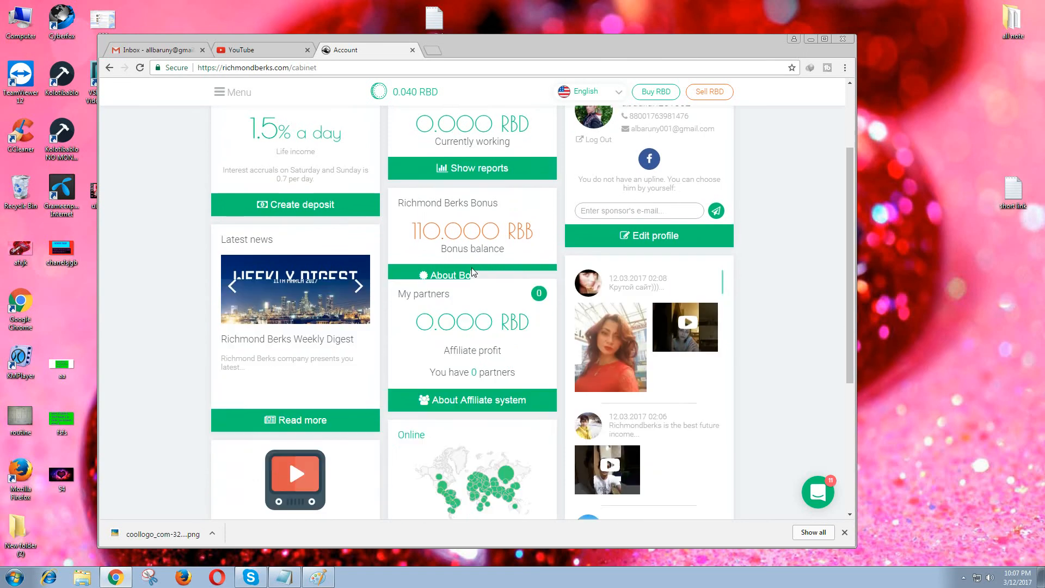
scroll("down", 3)
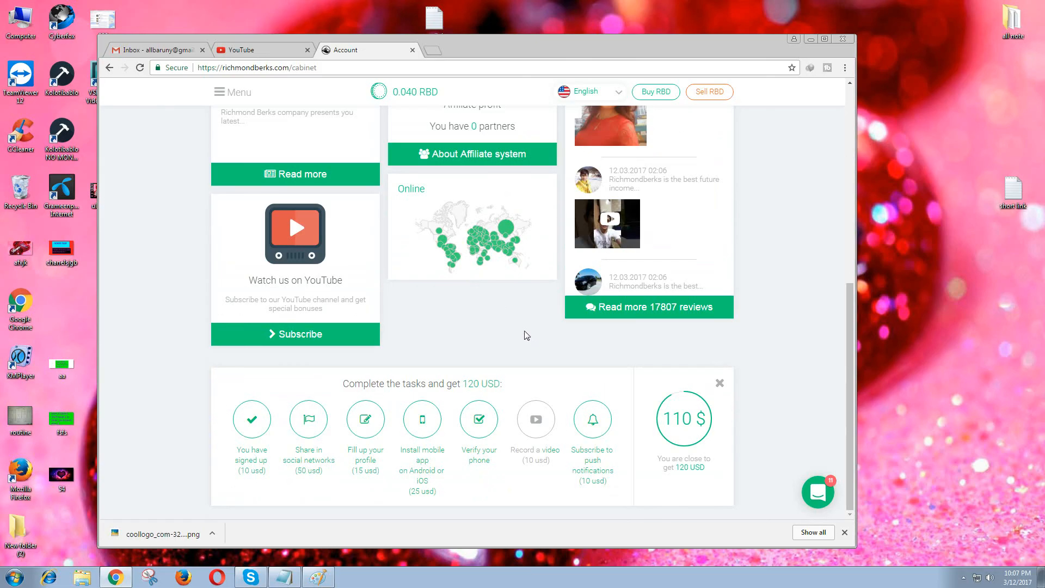